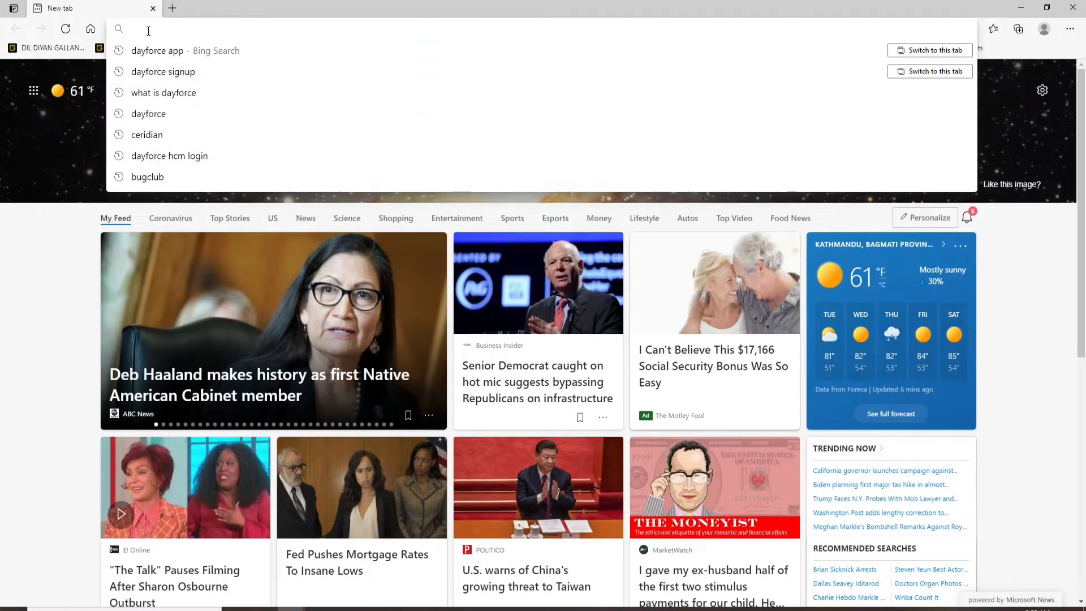
pyautogui.write('www.dayforcehcm.com/mydayforce/login.aspx')
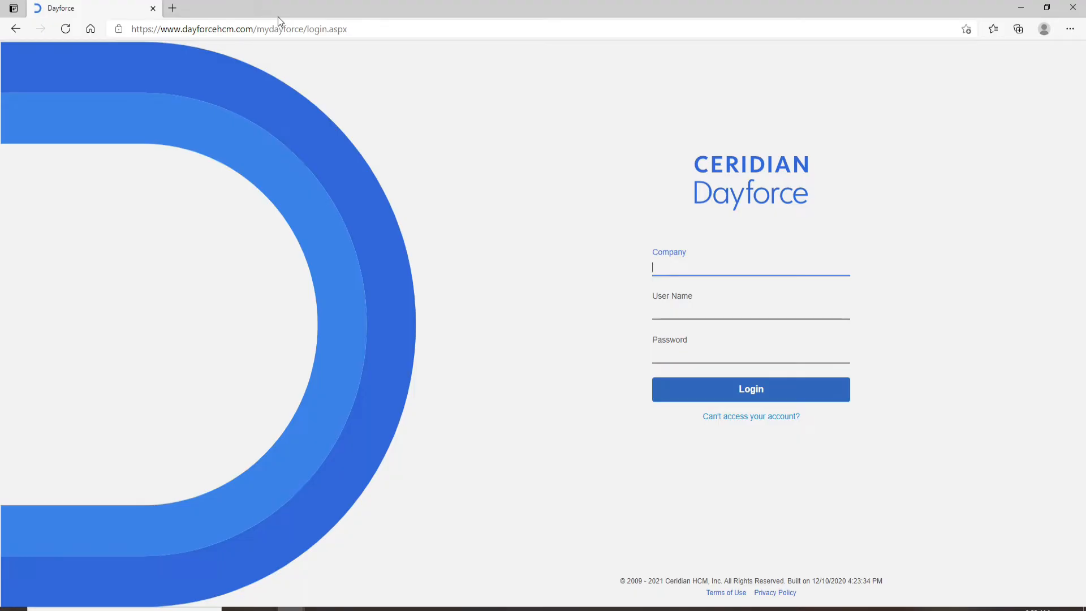
pyautogui.moveTo(388, 115)
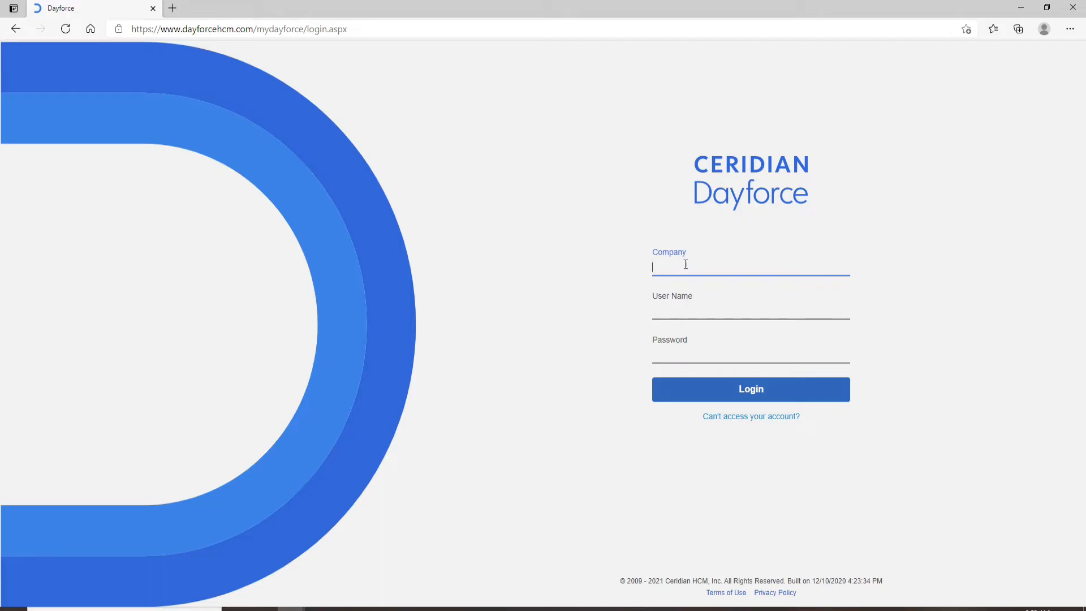
pyautogui.moveTo(705, 300)
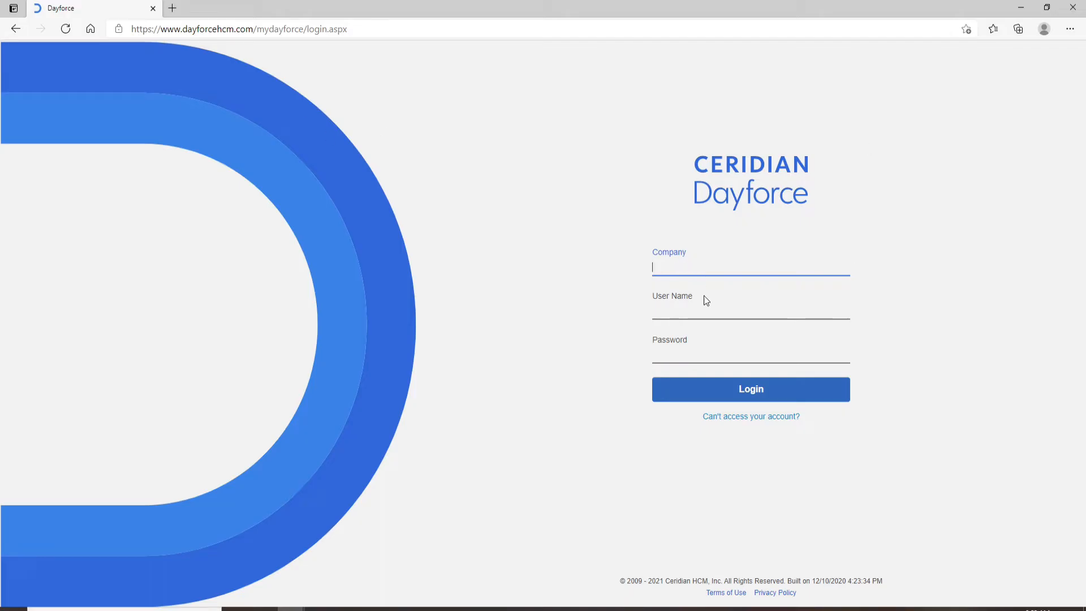
pyautogui.click(750, 307)
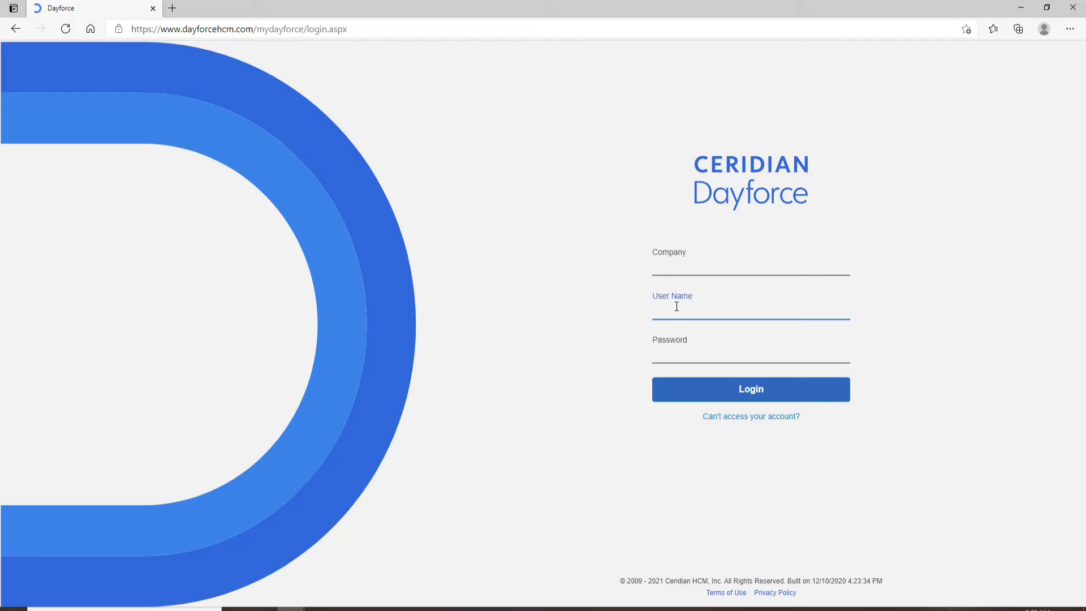
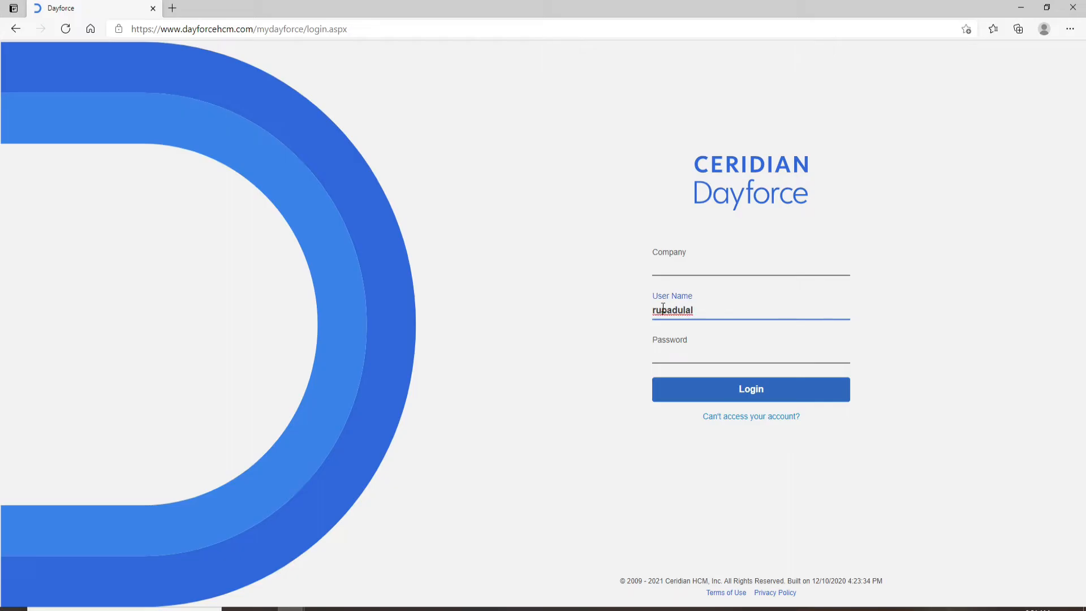
pyautogui.click(750, 353)
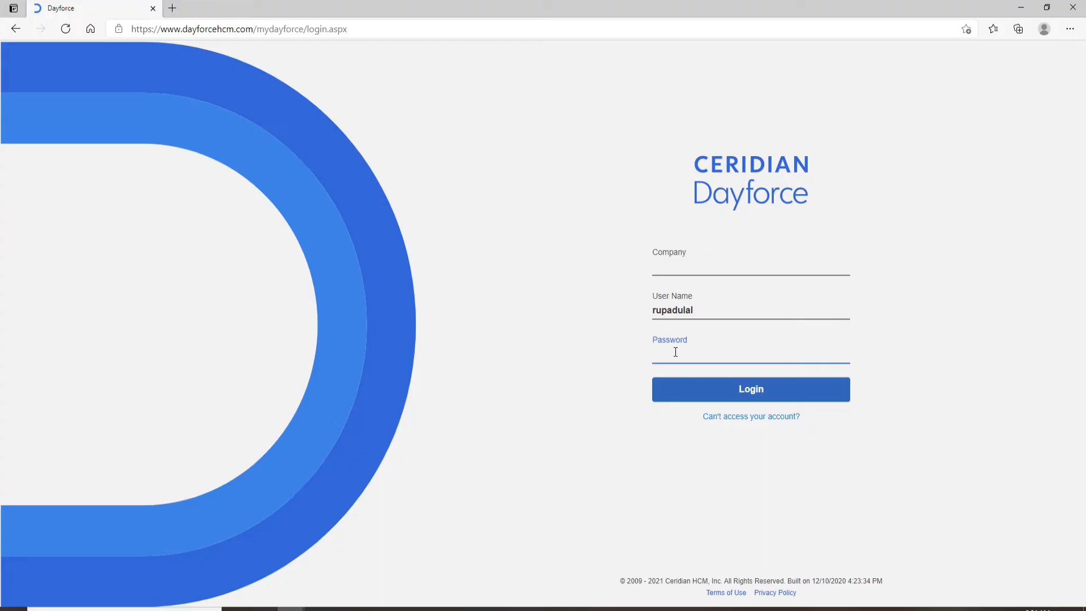
pyautogui.write('password')
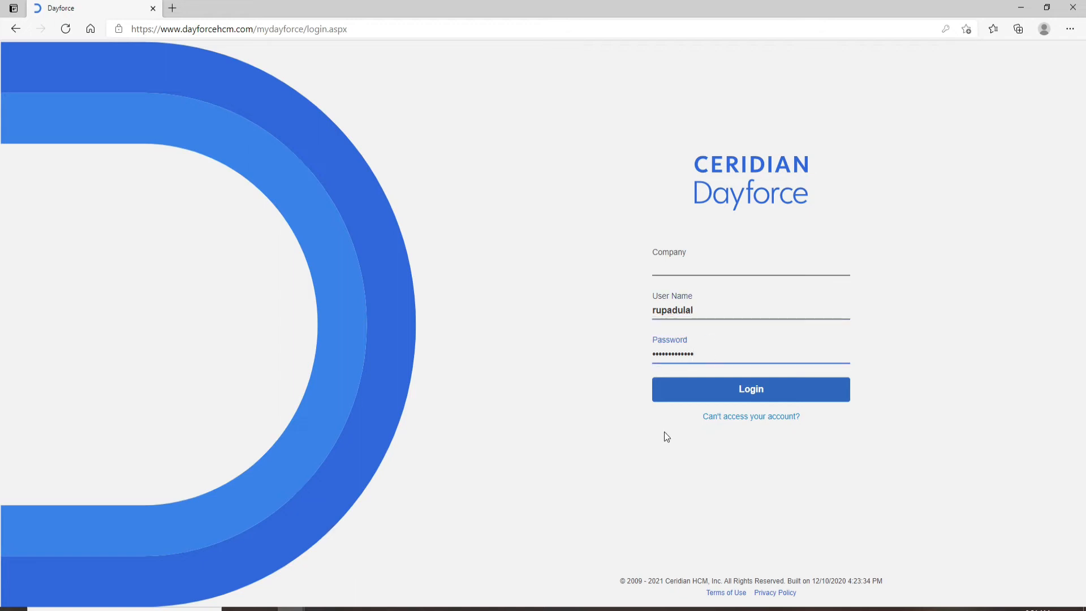
pyautogui.moveTo(750, 417)
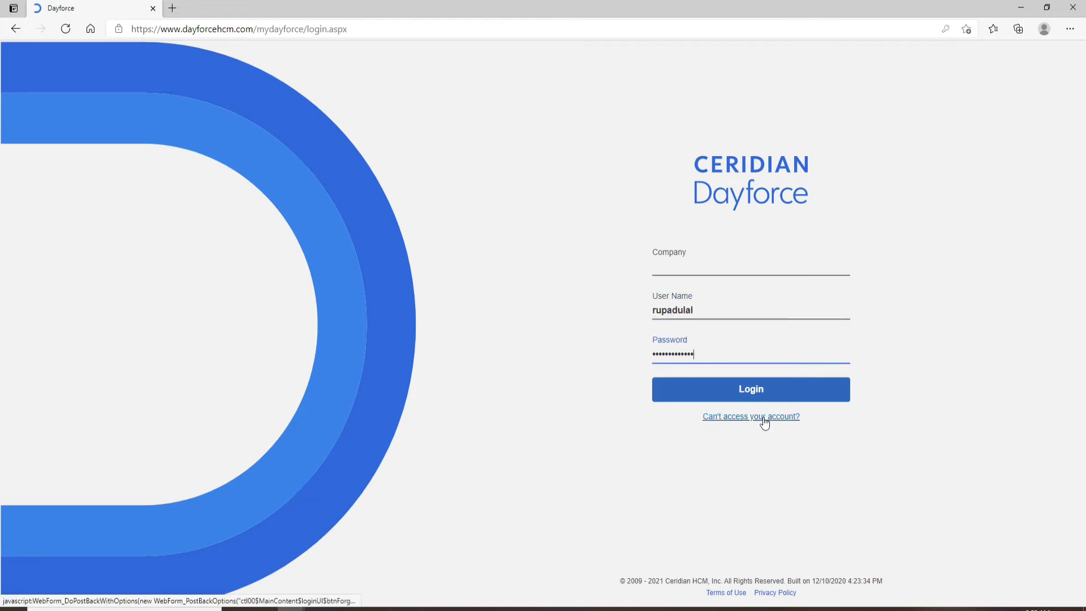